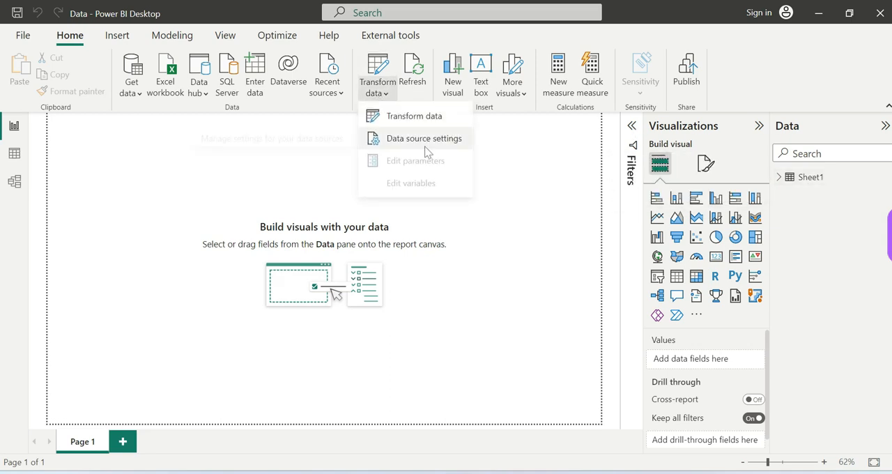
Review the data source settings, then open the Sheet1 query in Power Query
click(423, 138)
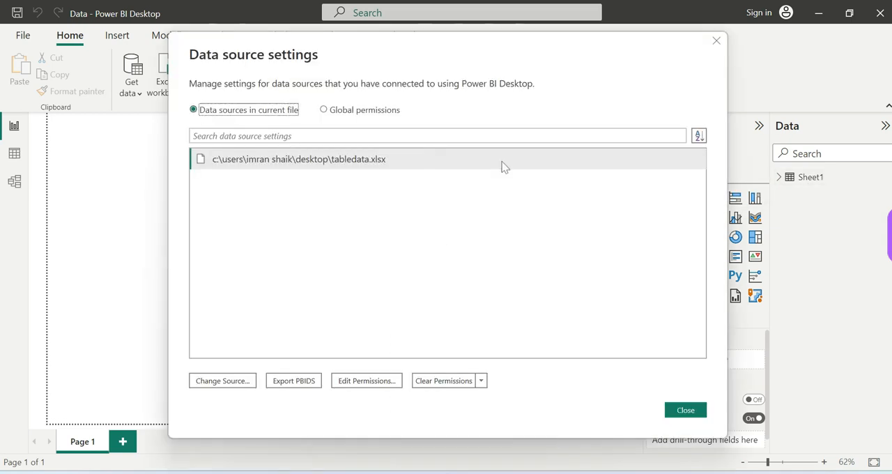
mouse_move(752, 55)
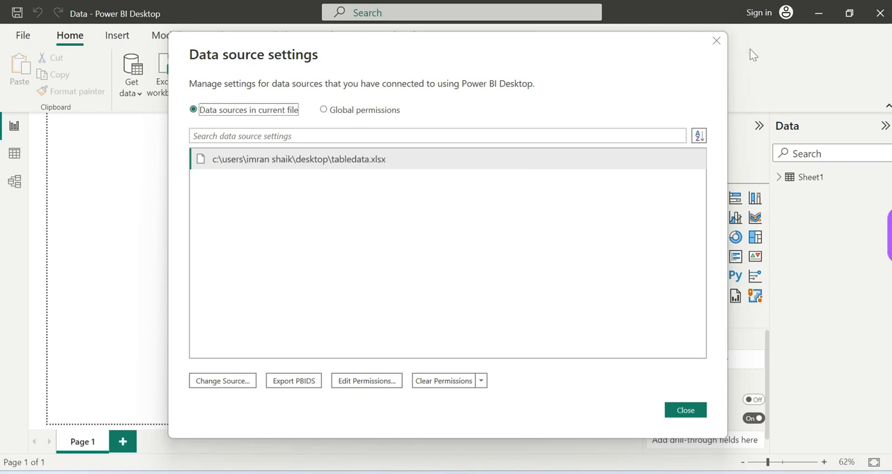
mouse_move(783, 60)
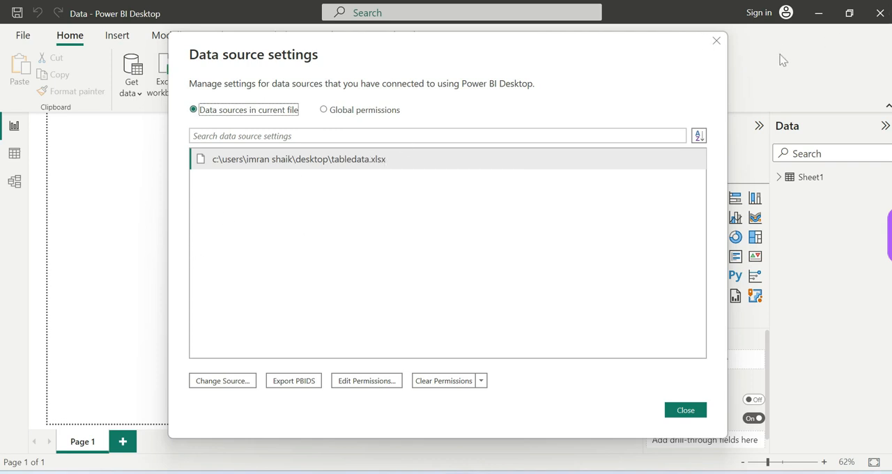
click(685, 409)
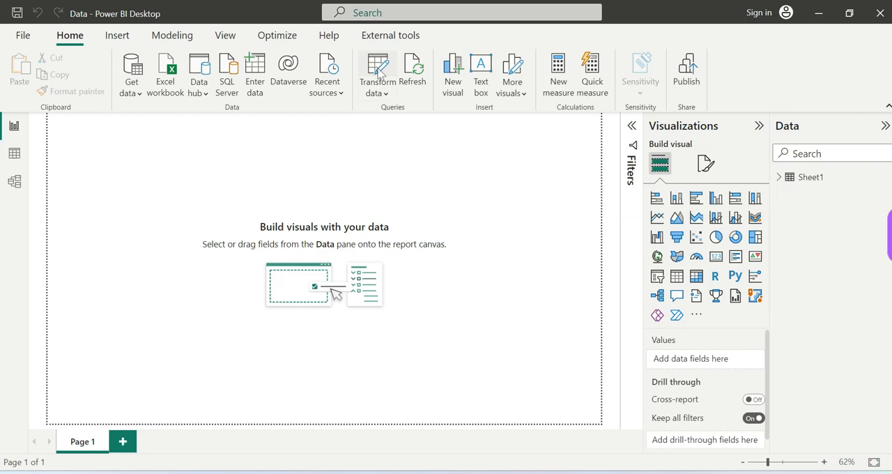
click(377, 72)
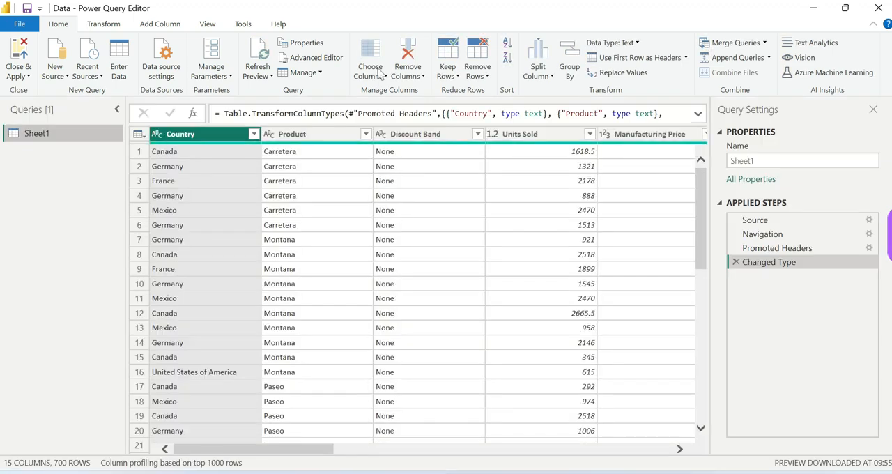
Check the Source step's Excel workbook path and return to the Changed Type step
click(755, 220)
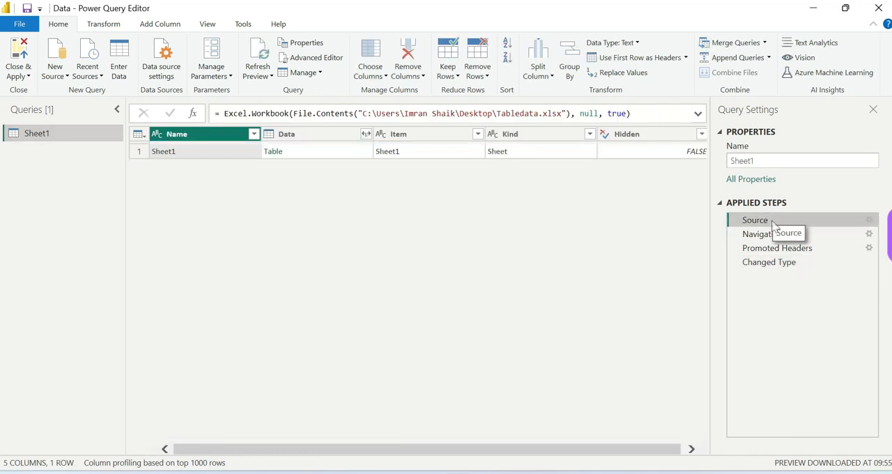
mouse_move(630, 293)
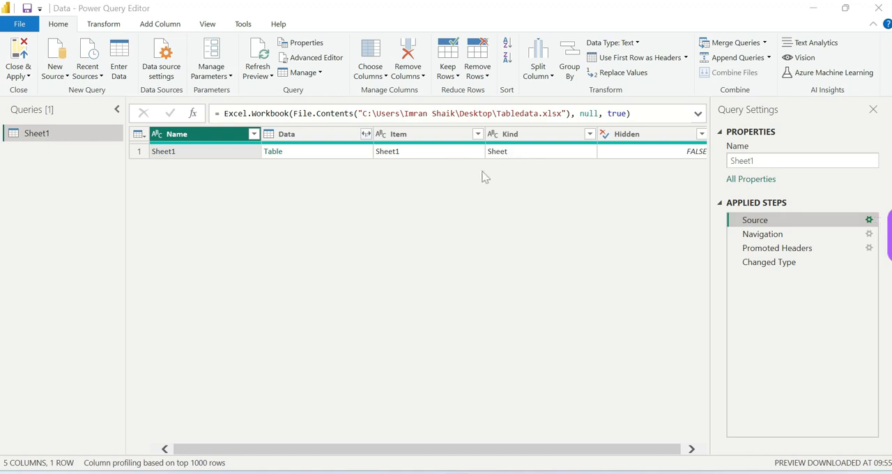
click(869, 219)
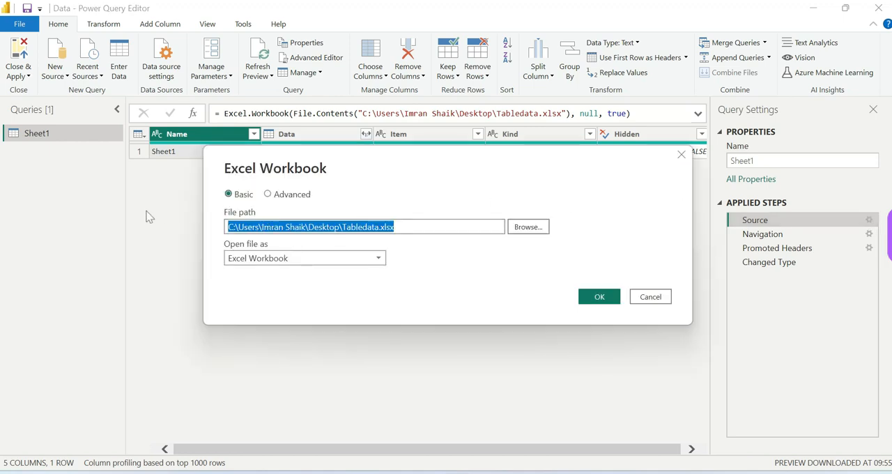
mouse_move(432, 228)
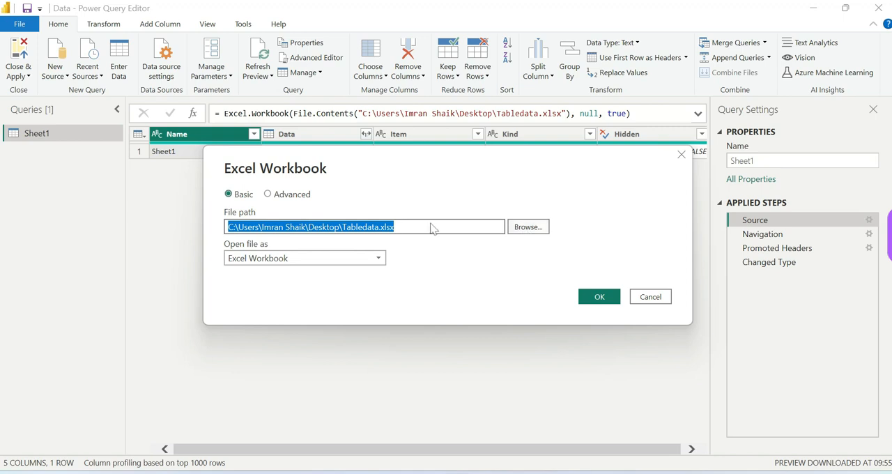
mouse_move(458, 234)
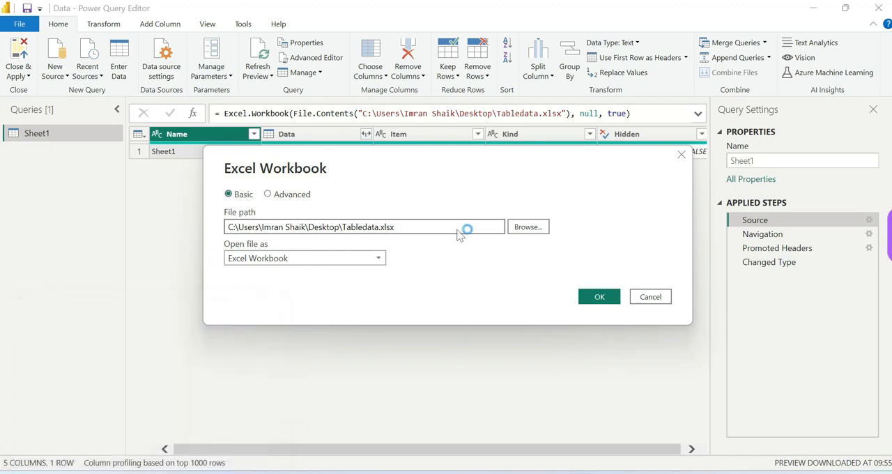
click(598, 296)
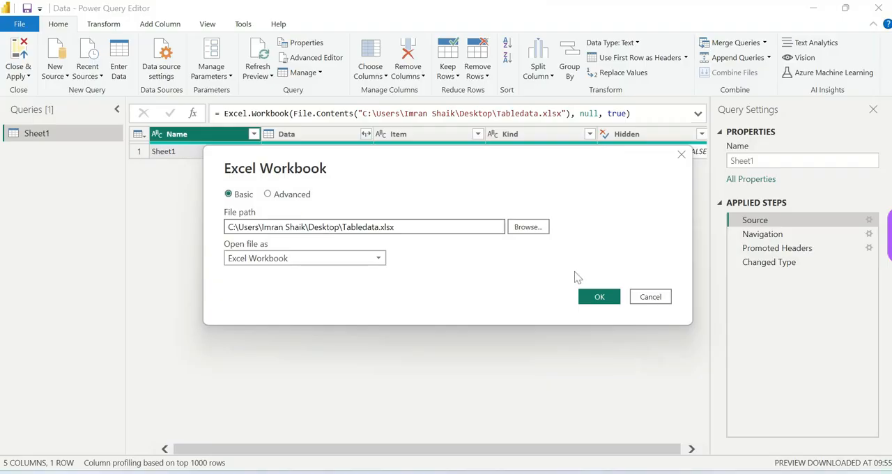
click(599, 296)
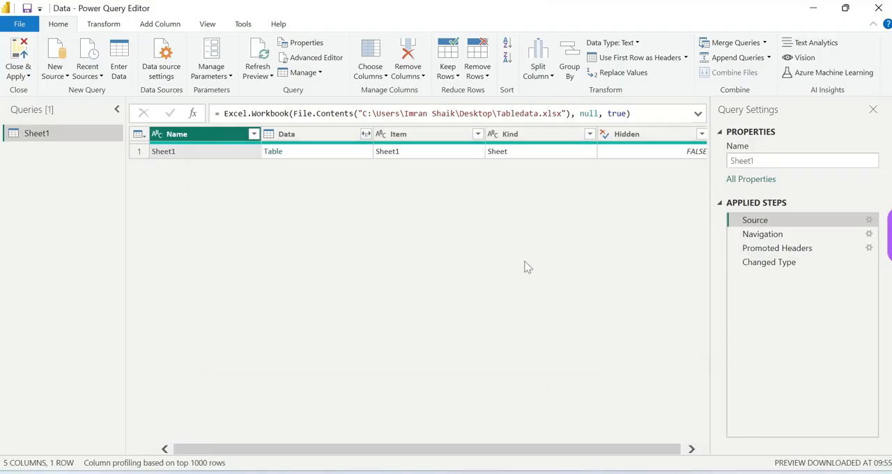
click(769, 261)
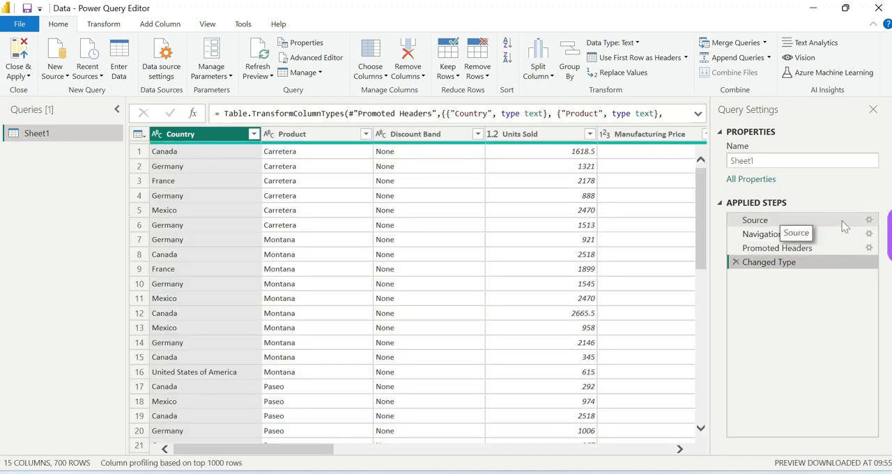
mouse_move(563, 207)
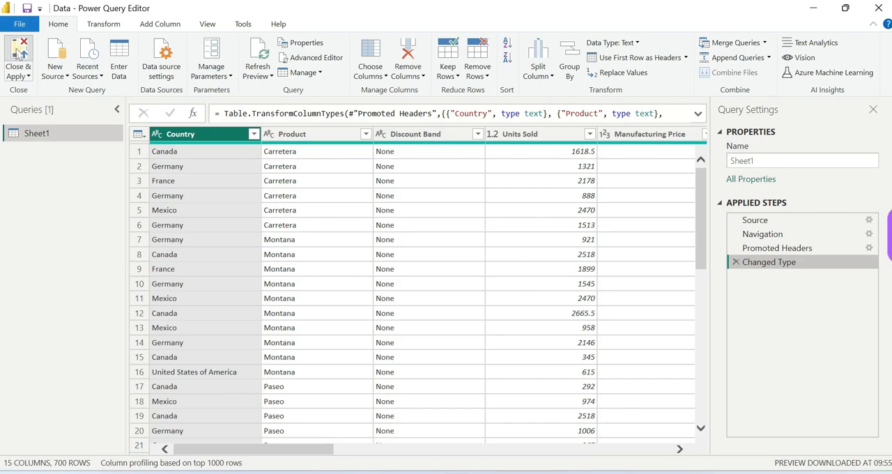
Close & Apply the Sheet1 query to load it into the report
click(18, 57)
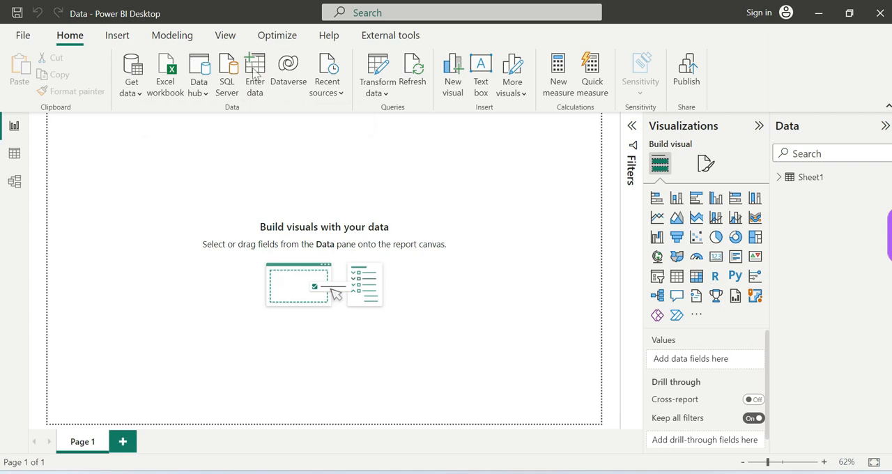
Enter and load a Student table (Sno, Name, Age) for Raju, 25, and Ramesh, 30
click(254, 69)
text(Studen)
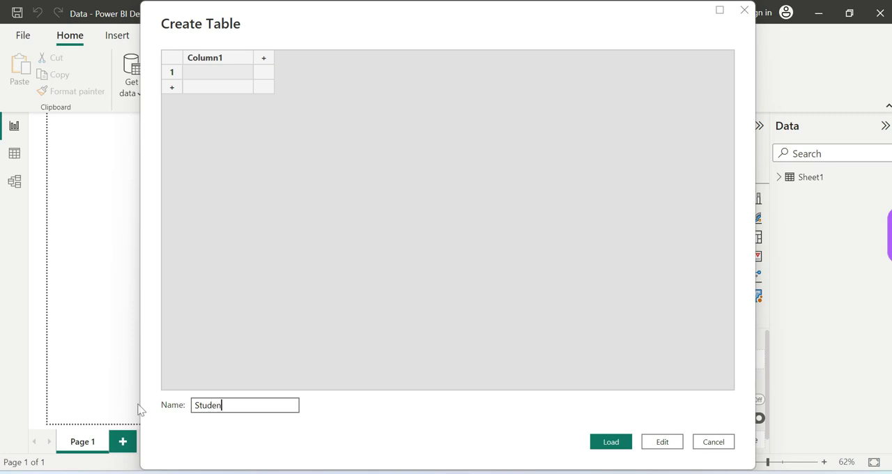
double_click(205, 57)
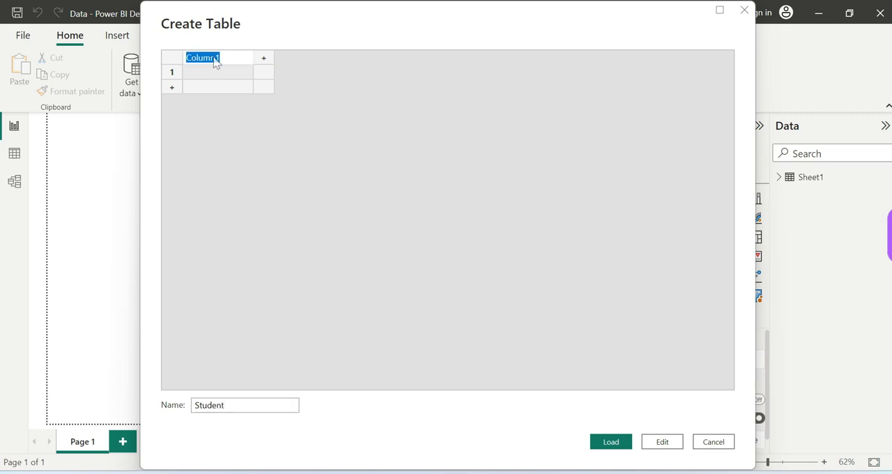
text(Sno)
text(Age)
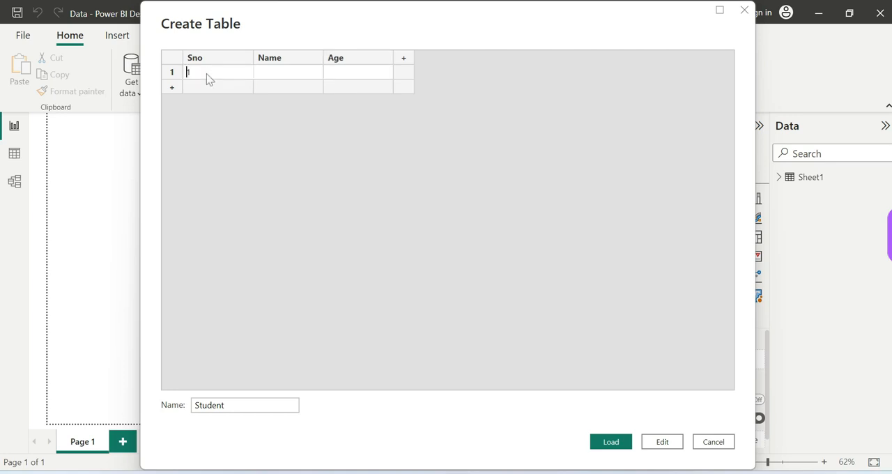
text(2)
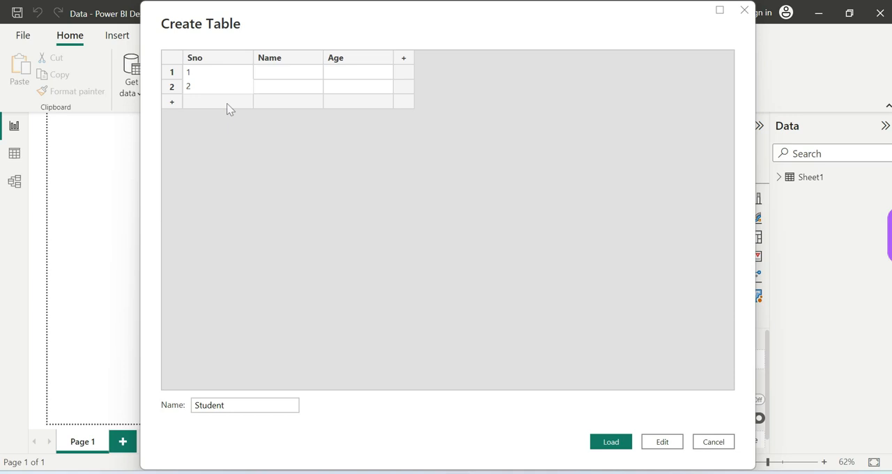
text(Raju)
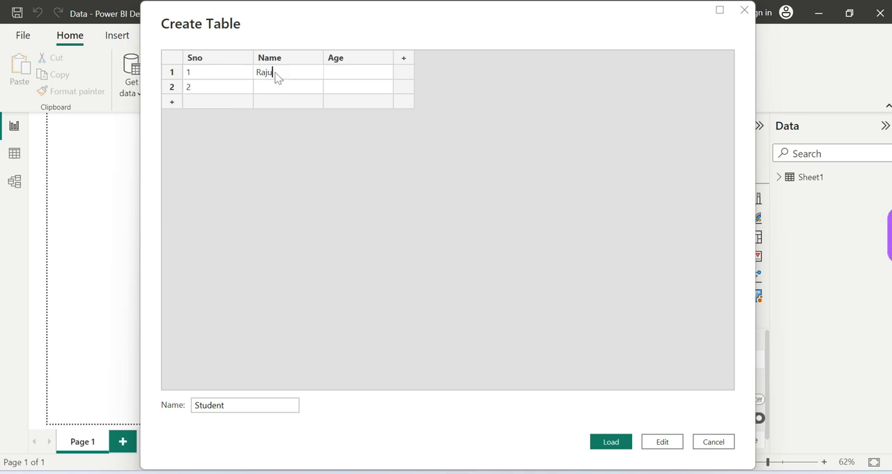
text(Ramesh)
click(358, 73)
text(2)
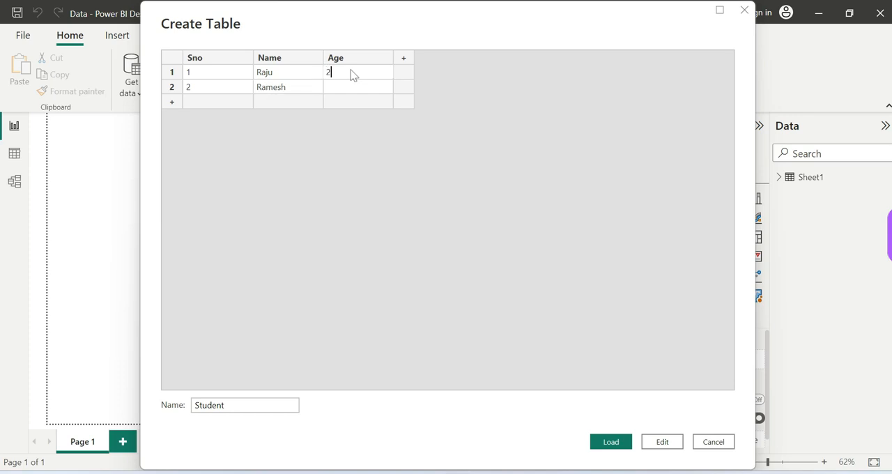
text(5)
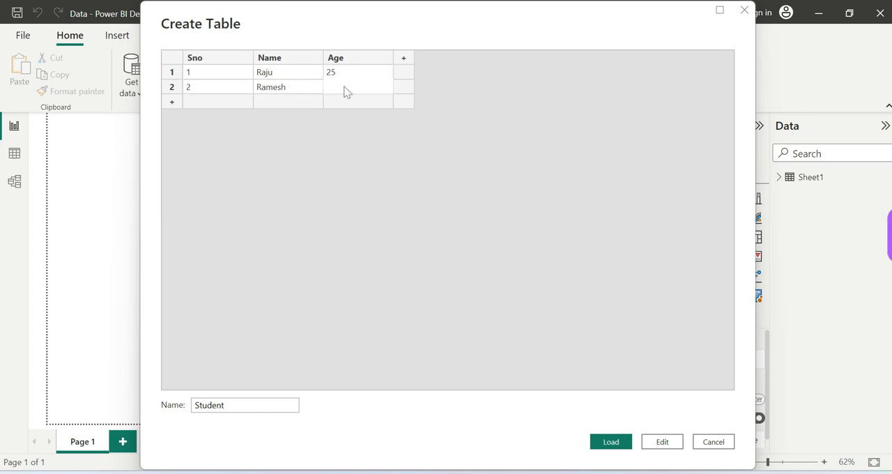
text(30)
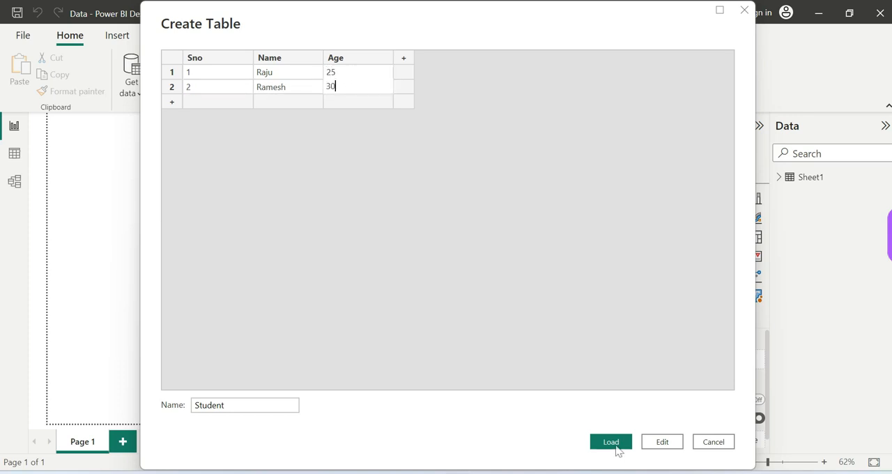
click(611, 441)
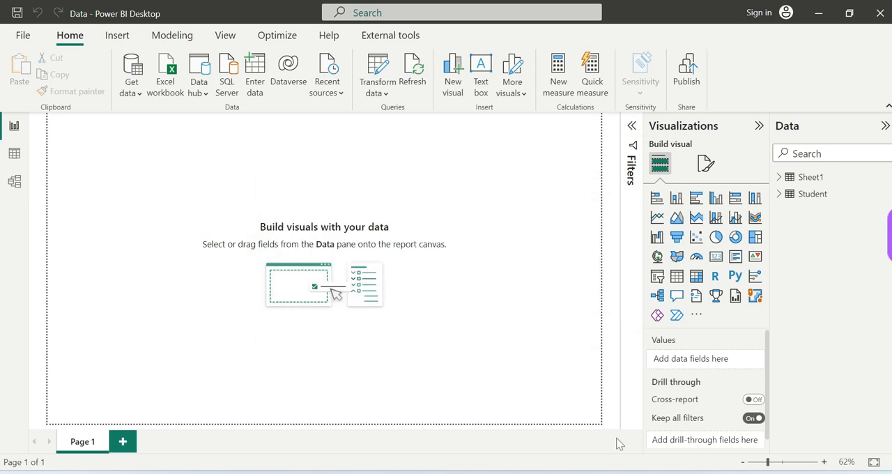
mouse_move(830, 212)
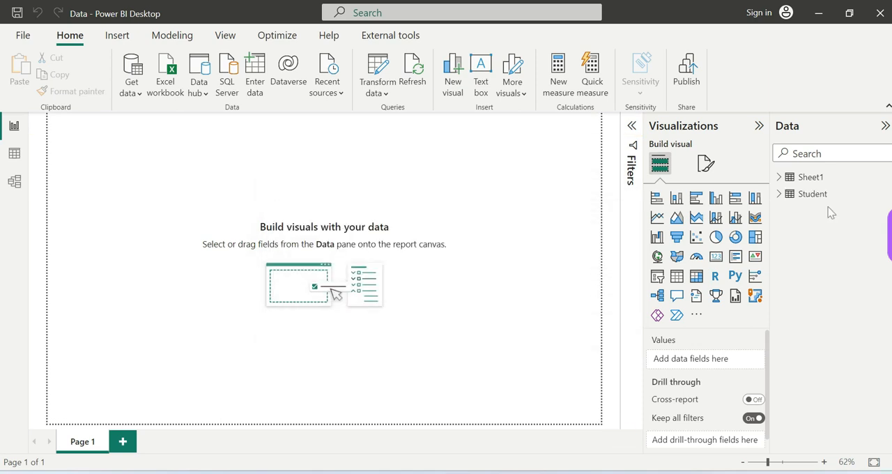
Show the Student table's rows, Raju aged 25 and Ramesh aged 30, in Table view
click(15, 154)
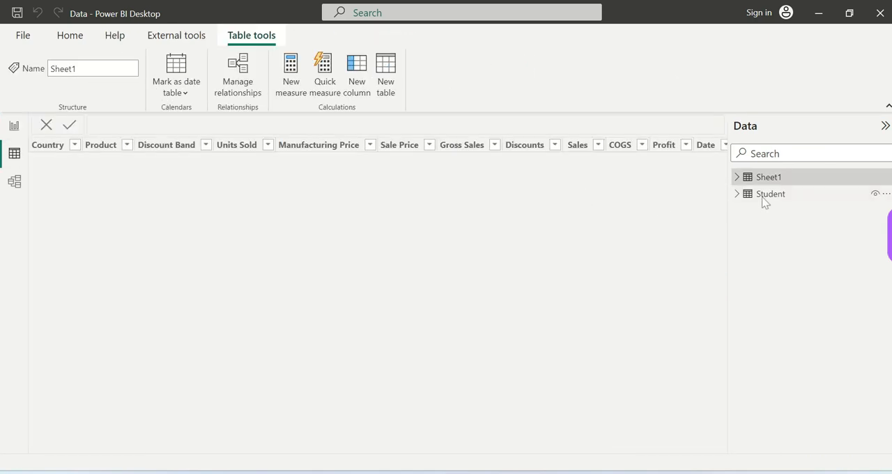
click(770, 194)
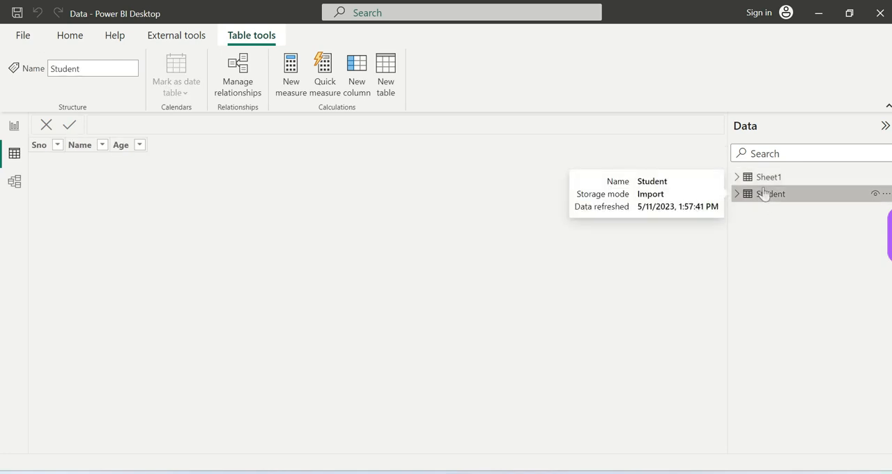
click(771, 193)
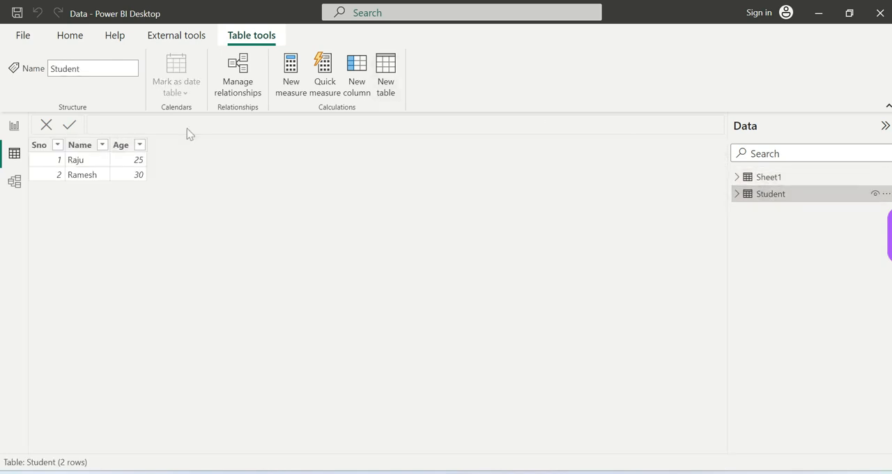
mouse_move(87, 193)
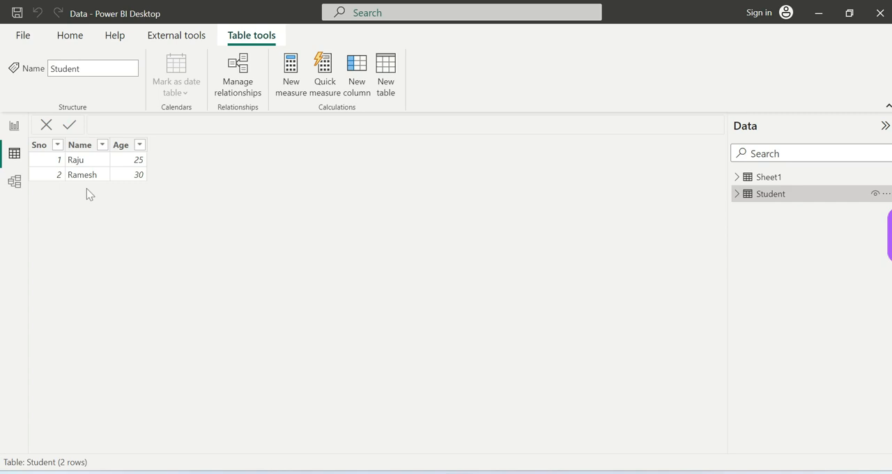
mouse_move(14, 125)
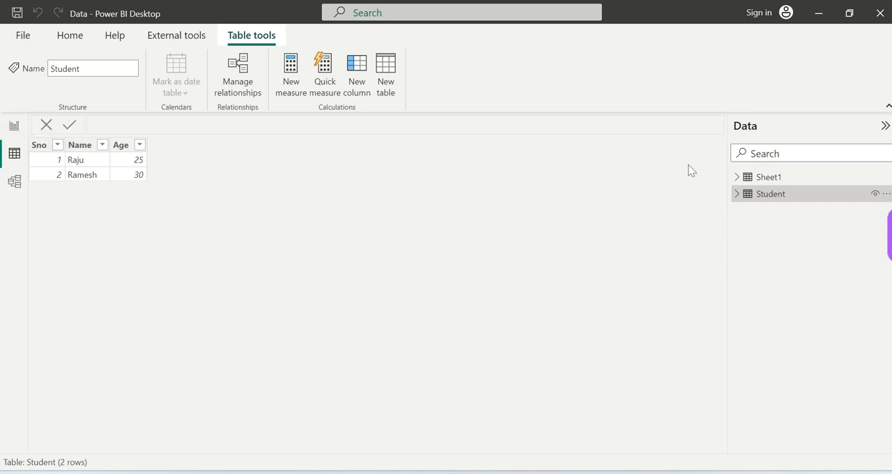
Reopen Power Query, check Sheet1's Excel workbook source, and select the Student query
click(14, 125)
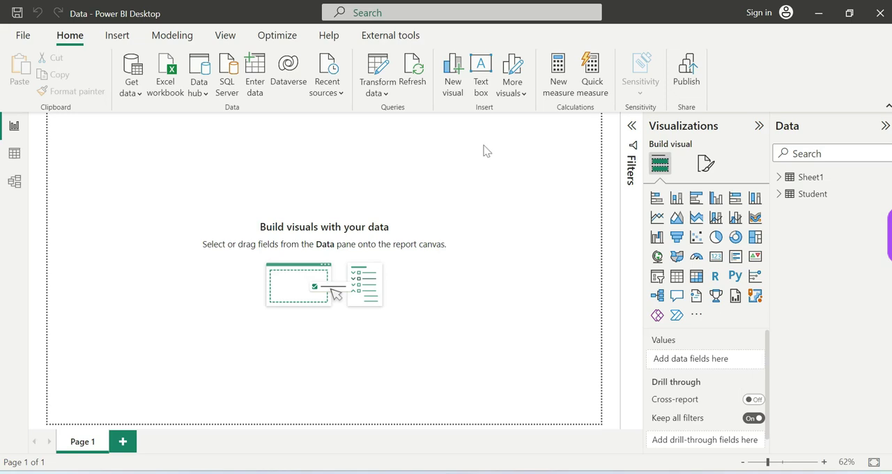
mouse_move(356, 120)
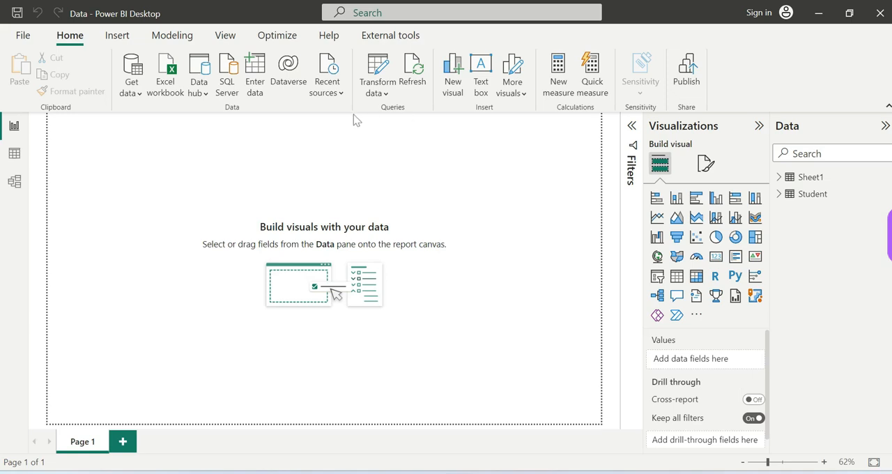
click(378, 93)
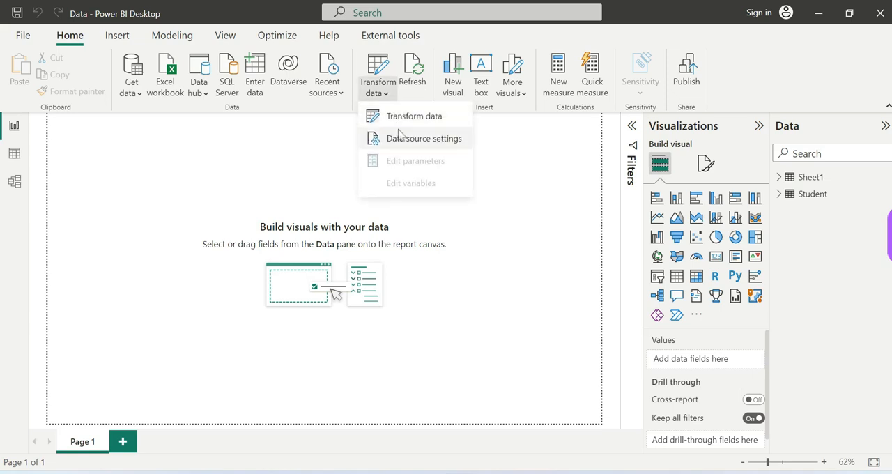
click(414, 115)
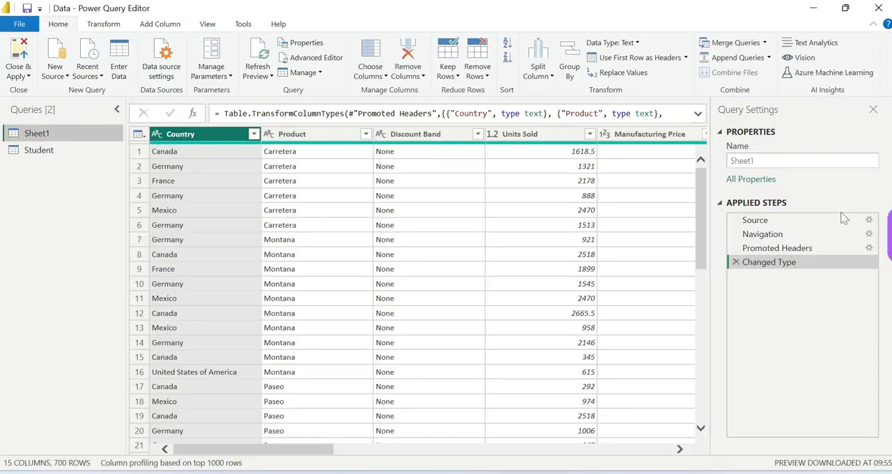
click(754, 219)
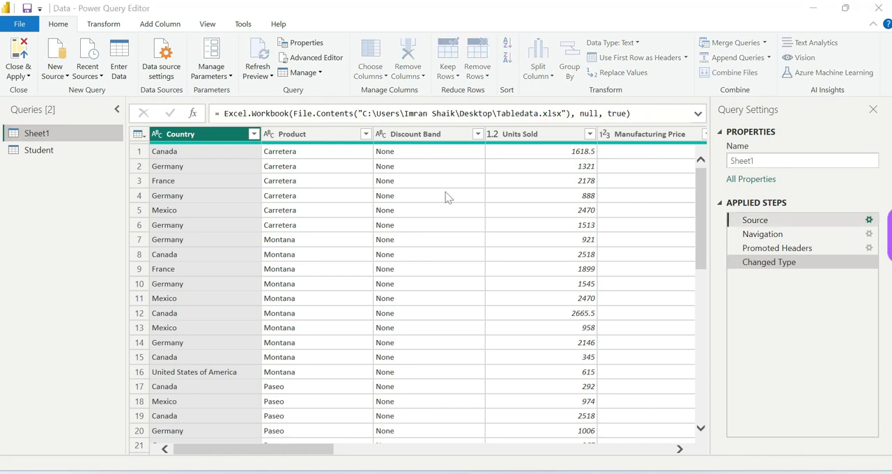
click(869, 219)
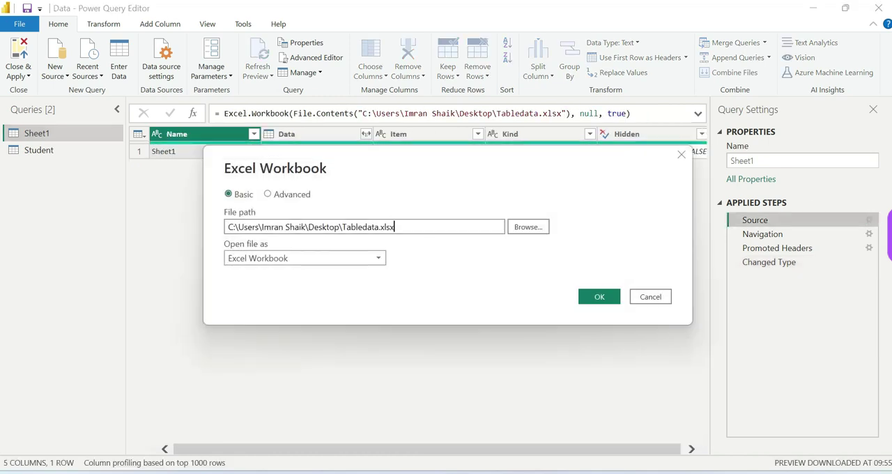
click(598, 296)
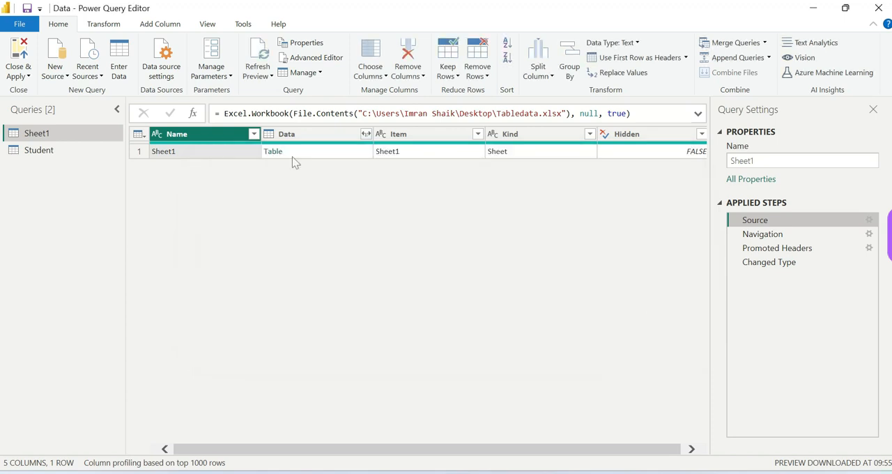
click(39, 150)
text(MA)
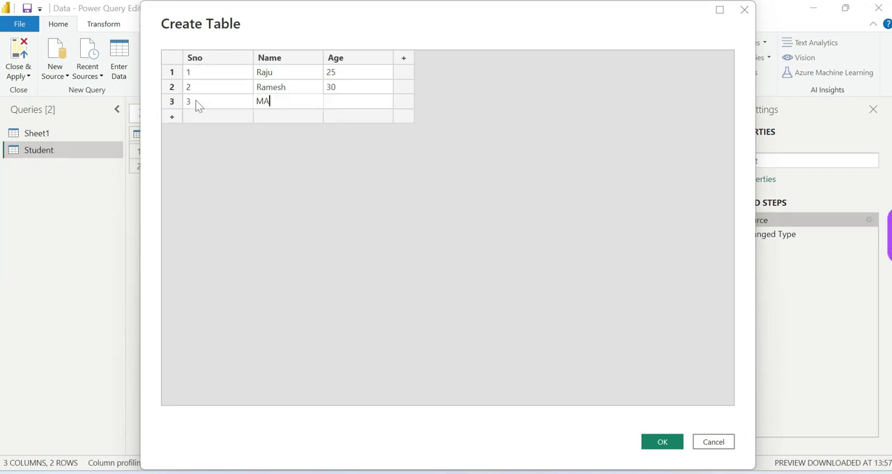
Fill in row 3 of the Student table as Mahes, age 28, and confirm
text(hes)
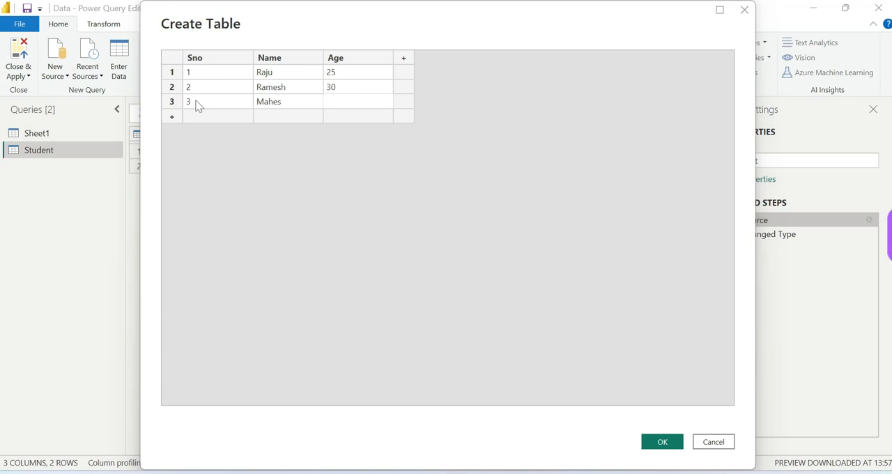
text(28)
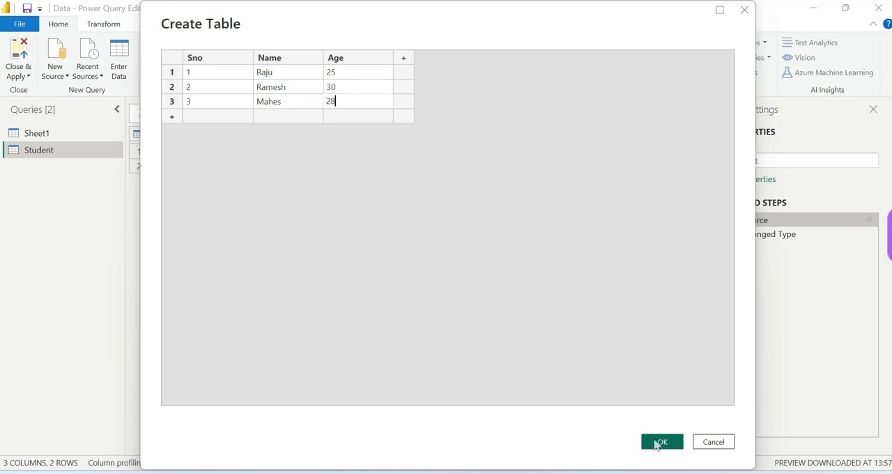
click(660, 441)
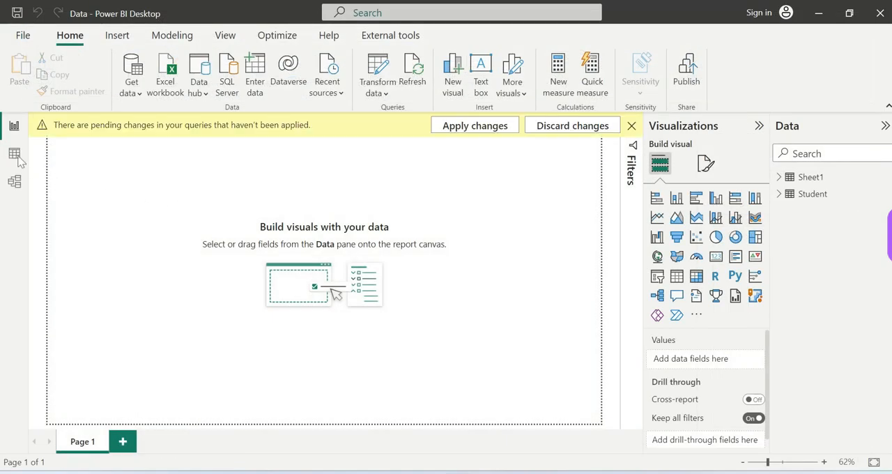
Apply the pending changes and confirm the Student table now has three rows
click(632, 125)
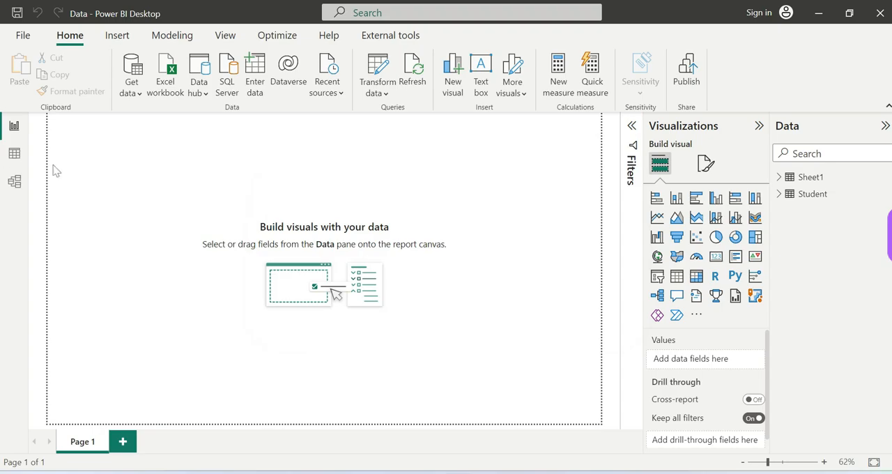
click(14, 153)
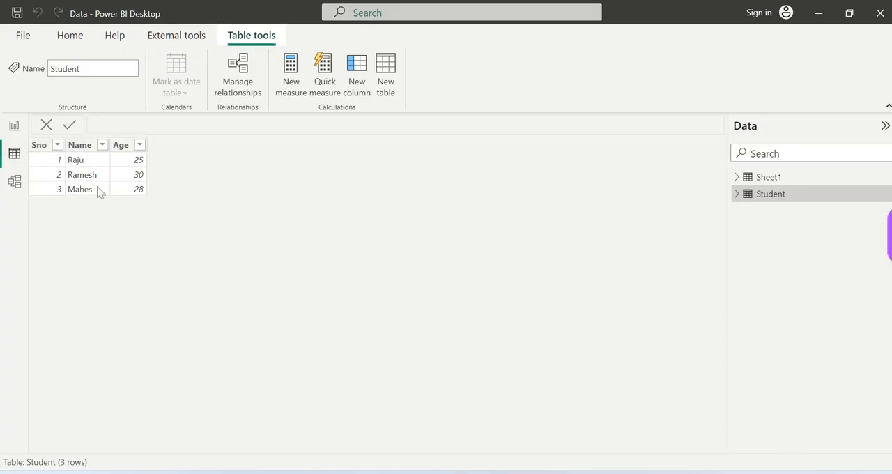
click(80, 144)
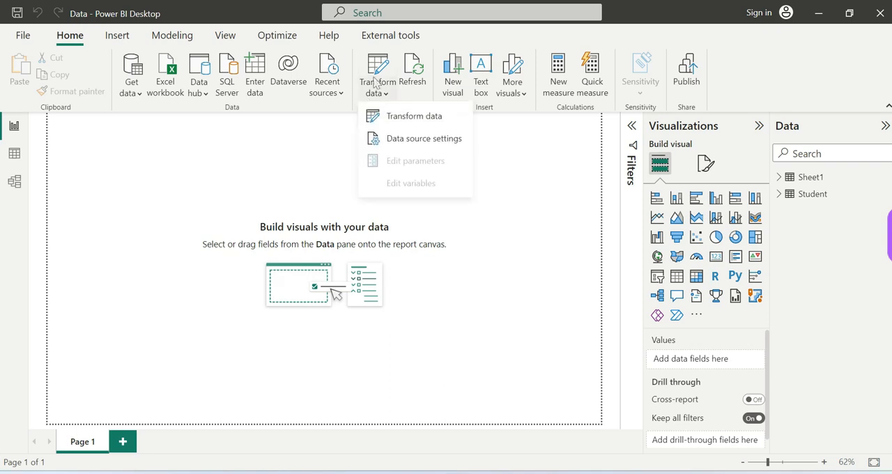
Open Power Query on the Student query and select its Source step
click(414, 115)
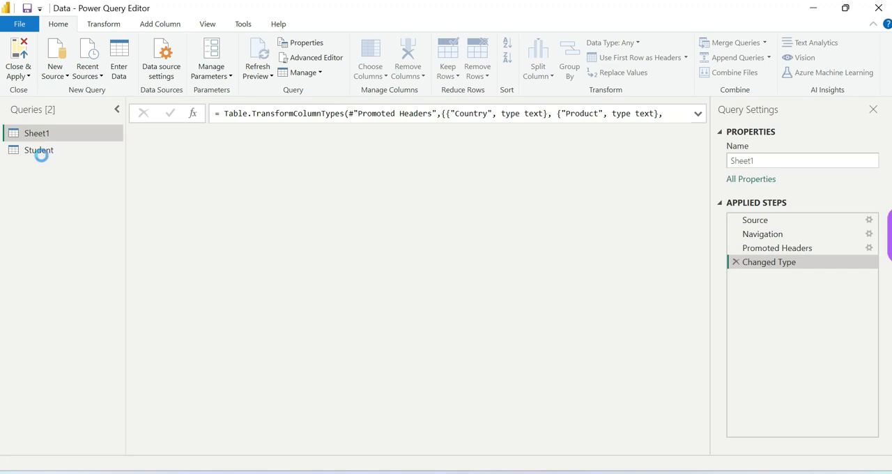
click(38, 150)
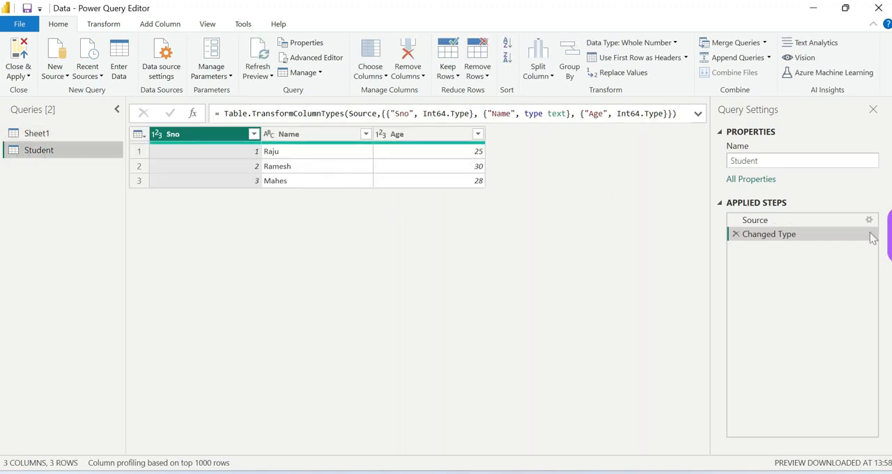
click(754, 220)
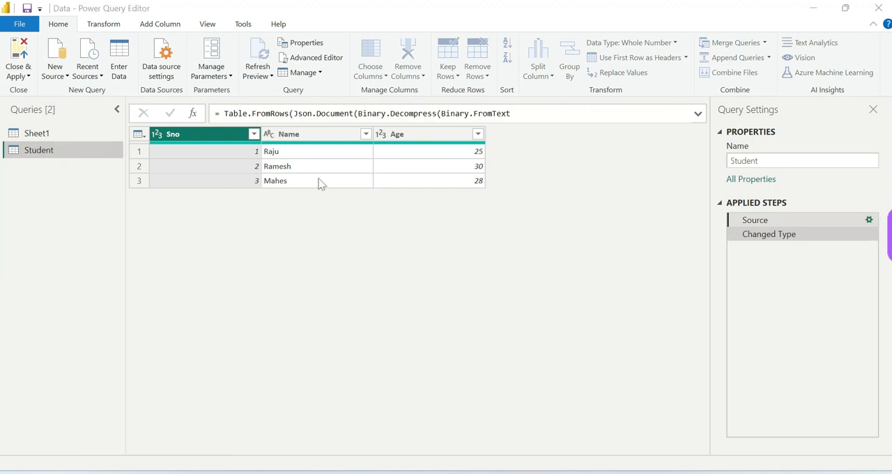
Change the third student's name from Mahes to Mahesh in Create Table and confirm
click(869, 220)
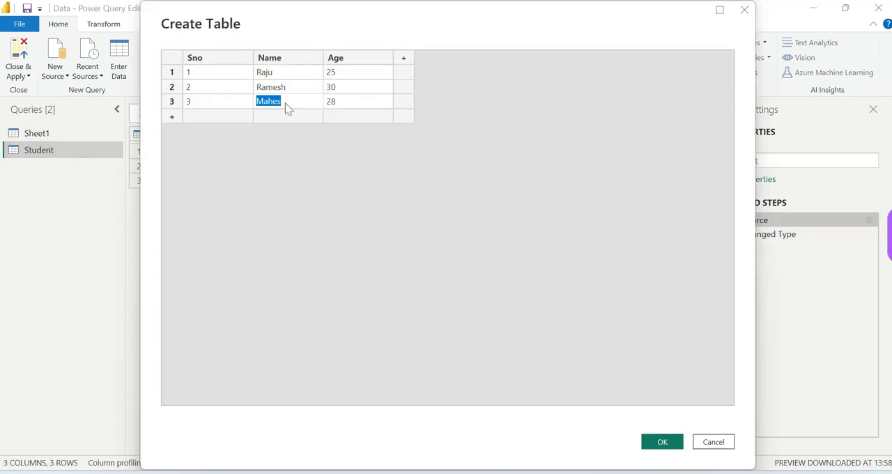
click(270, 101)
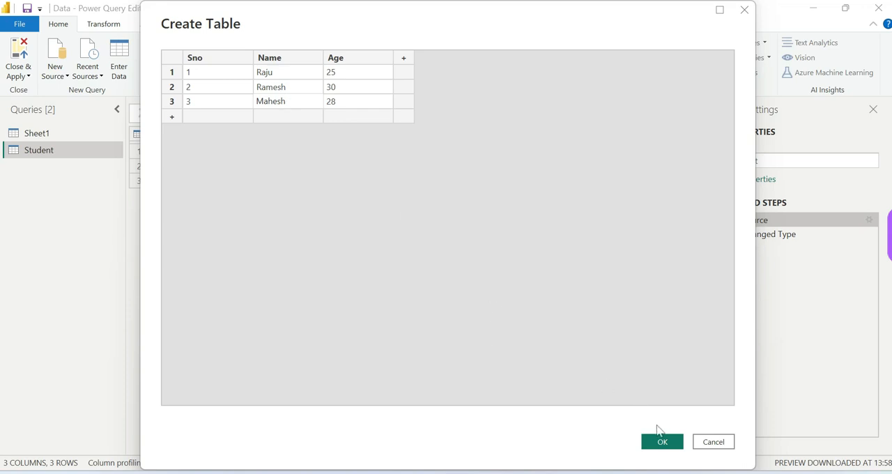
click(661, 441)
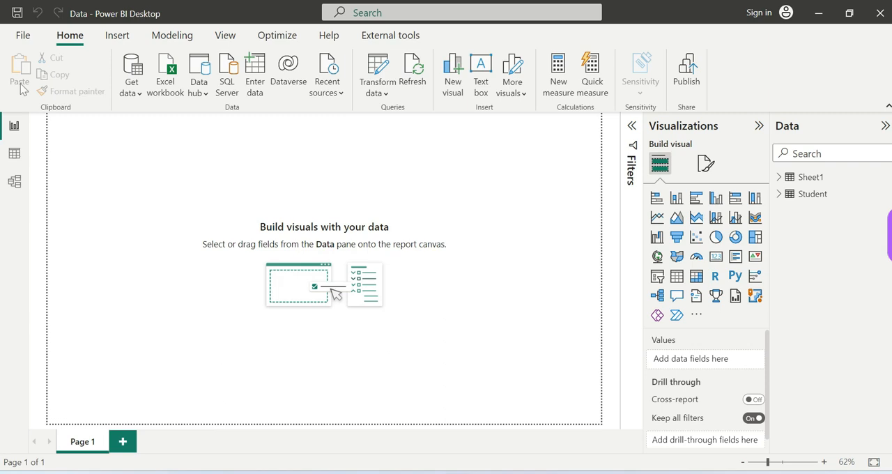
mouse_move(105, 194)
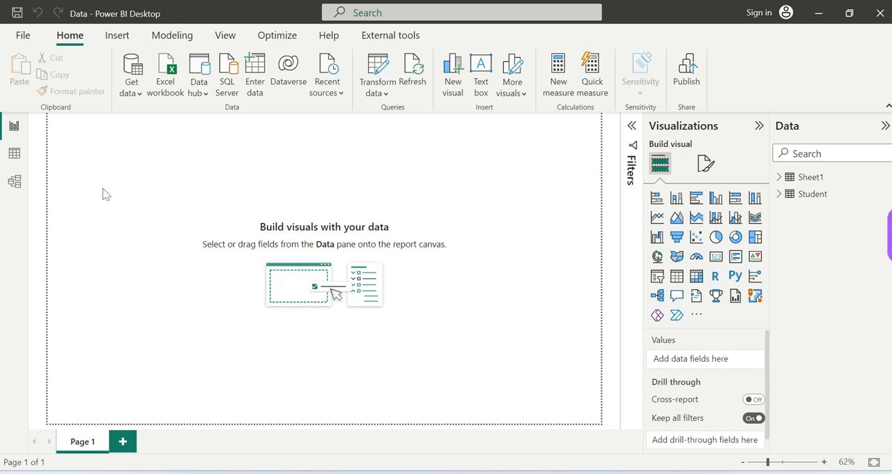
mouse_move(362, 180)
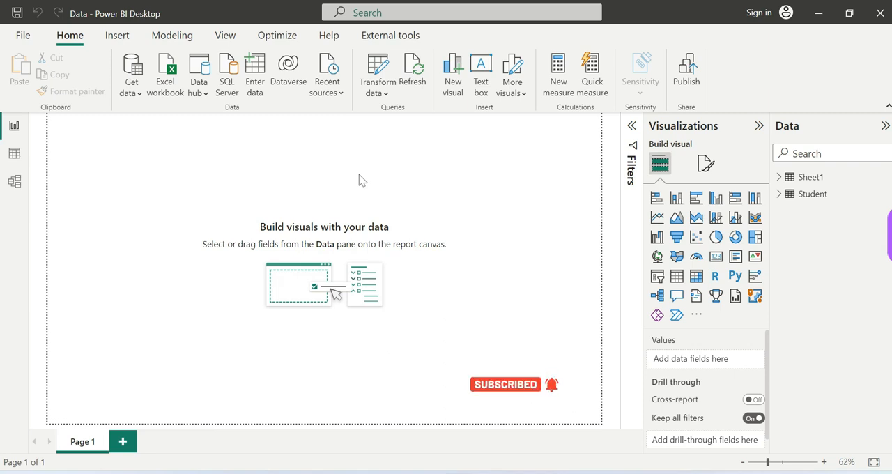
mouse_move(414, 148)
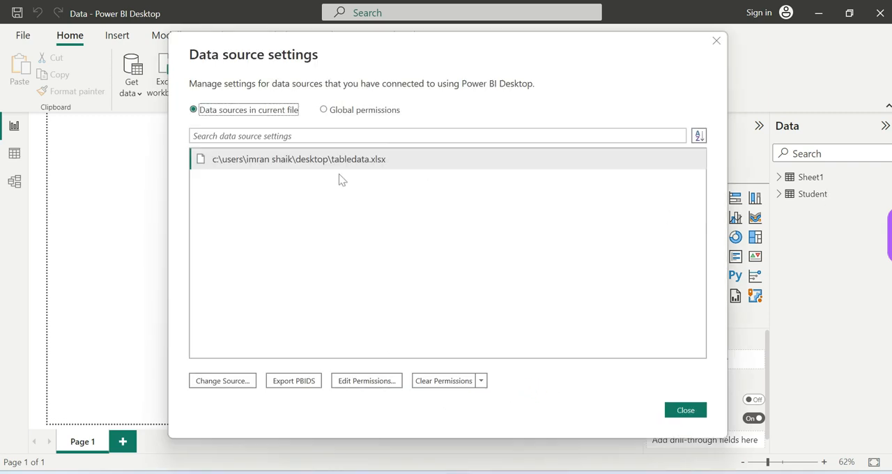
mouse_move(336, 186)
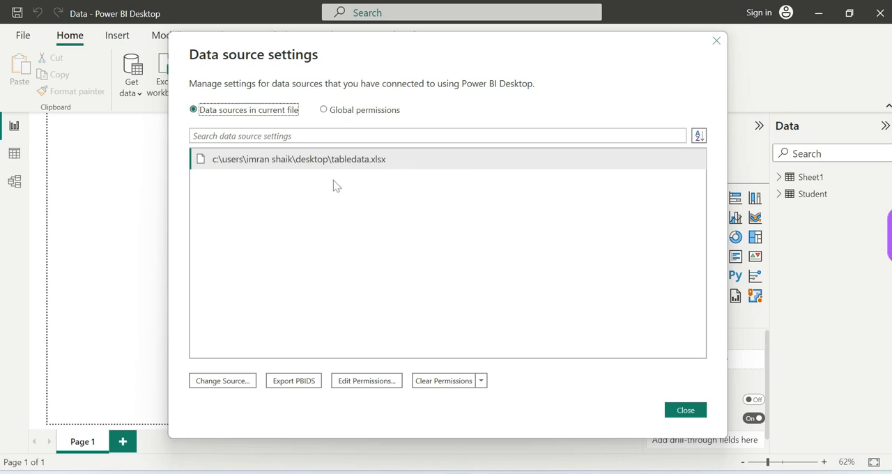
click(685, 410)
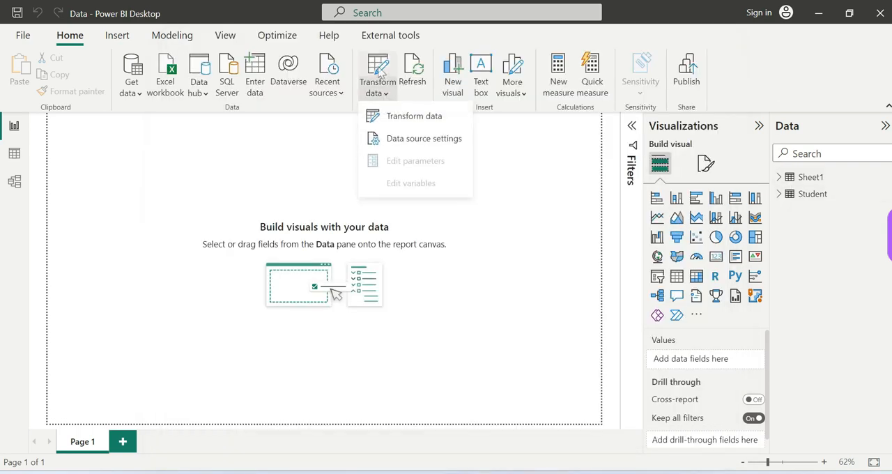
Select the Student query in Power Query and show its M code in Advanced Editor
click(414, 116)
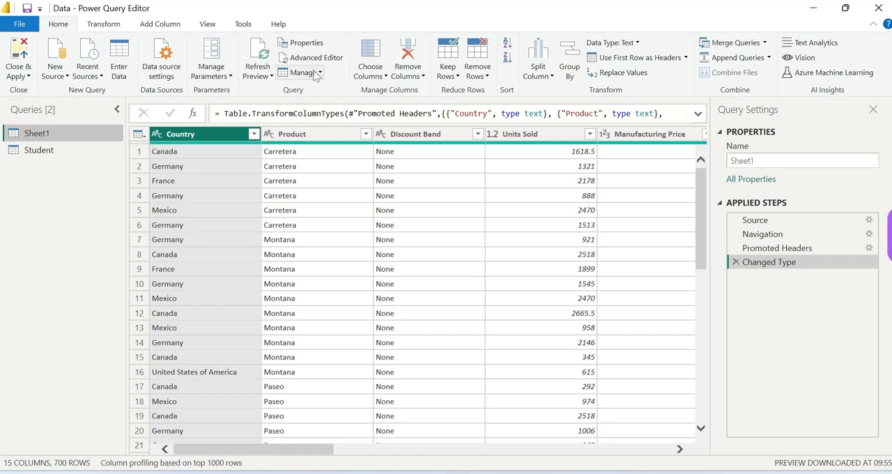
click(311, 57)
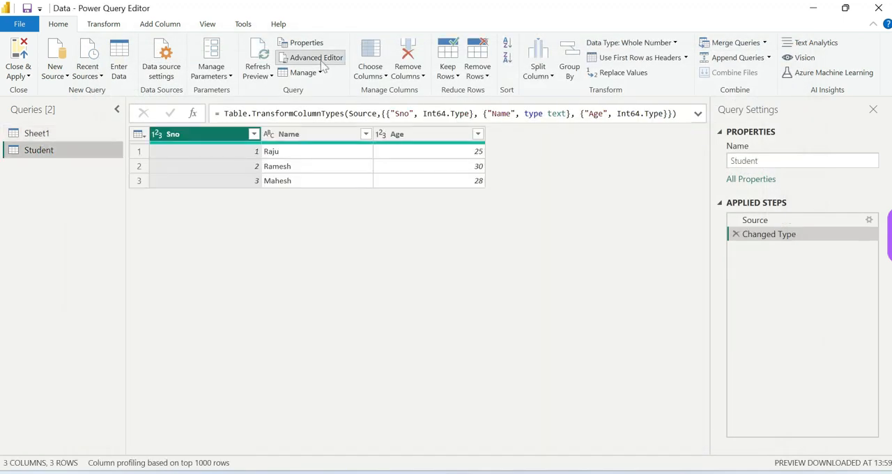
click(316, 57)
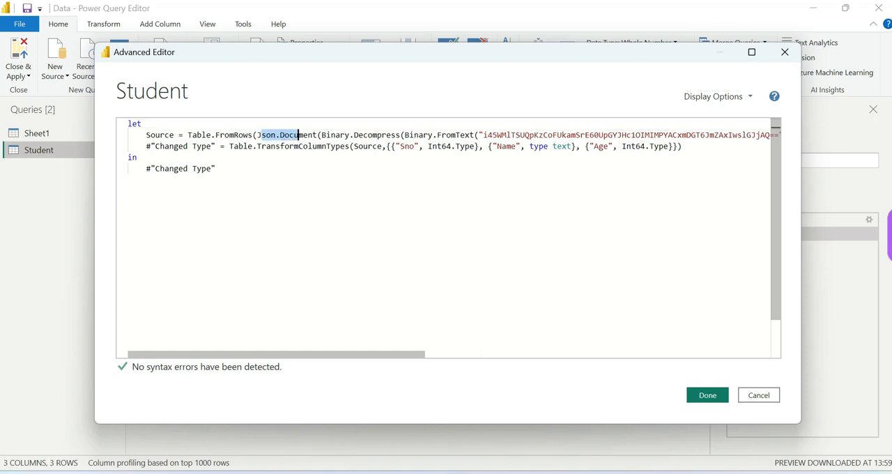
mouse_move(758, 395)
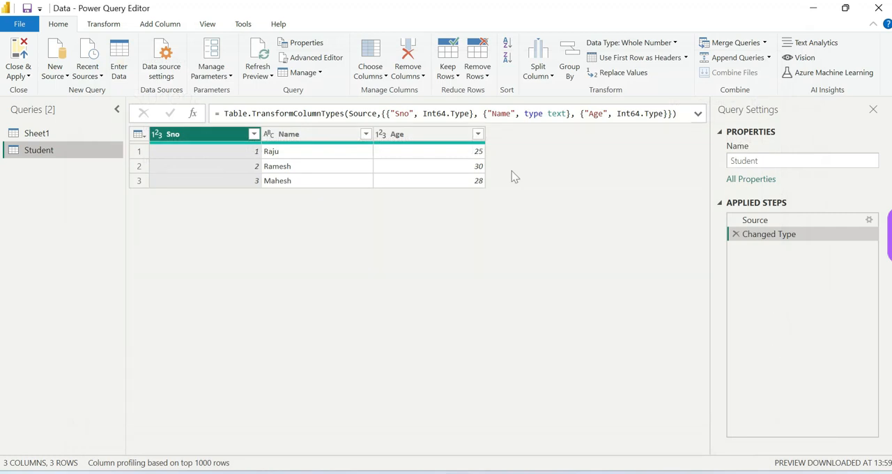
mouse_move(253, 207)
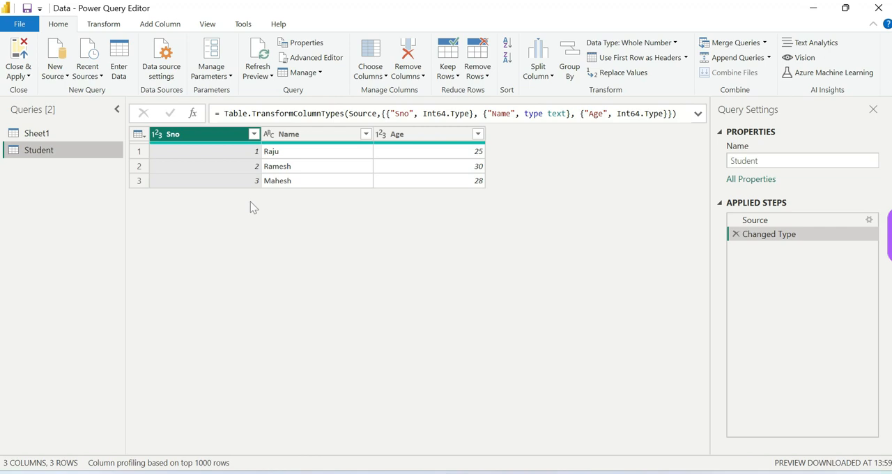
mouse_move(330, 216)
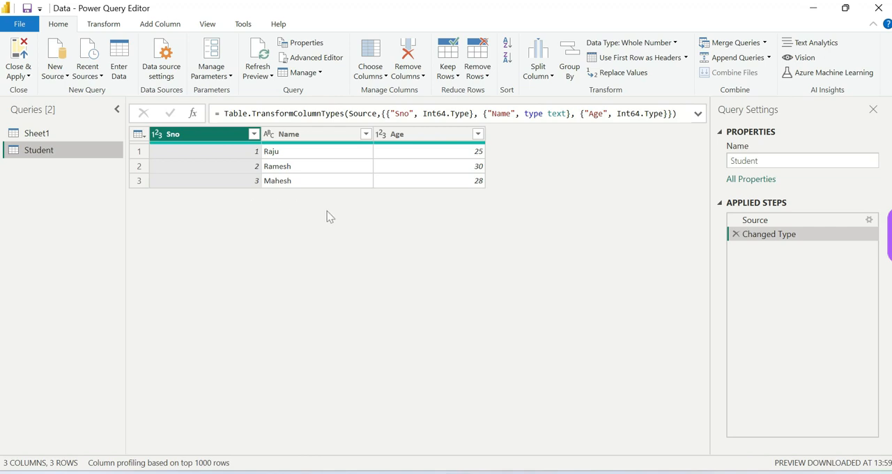
mouse_move(258, 248)
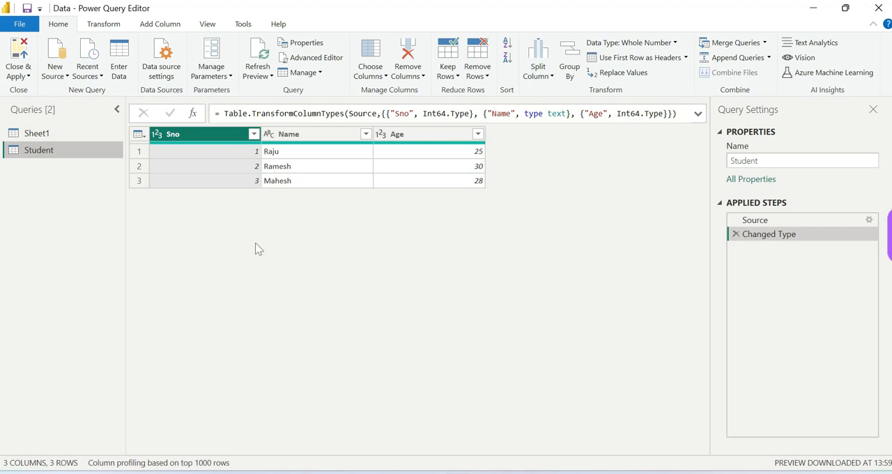
mouse_move(768, 233)
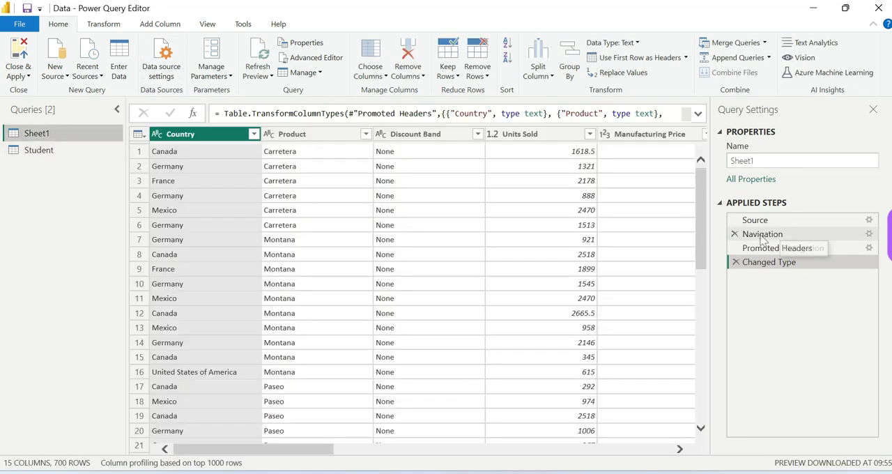
Inspect Sheet1's Source step, switch to the Student query, then Close & Apply both queries
click(754, 219)
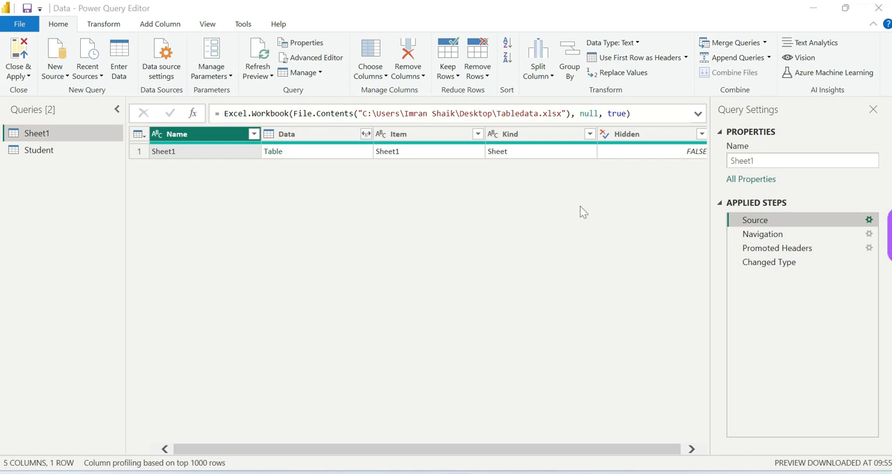
mouse_move(168, 213)
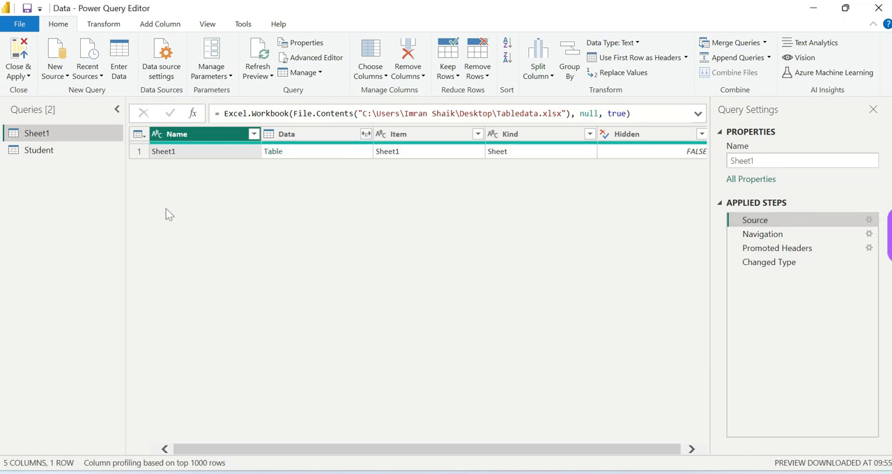
click(39, 150)
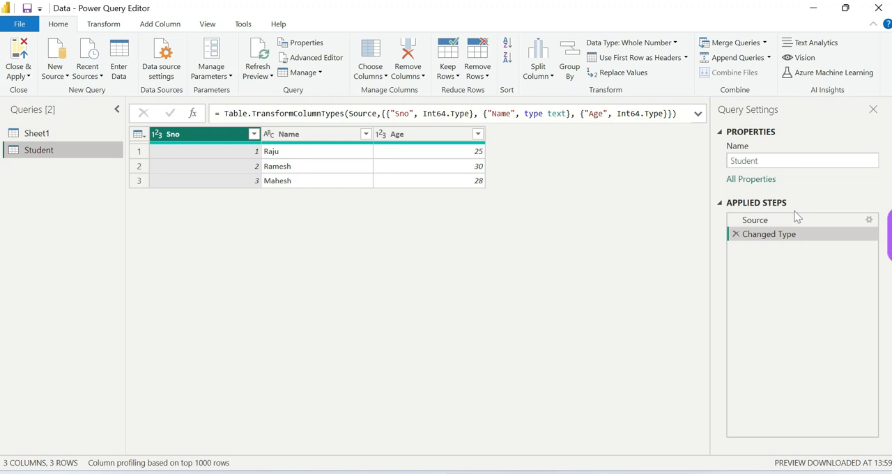
mouse_move(246, 163)
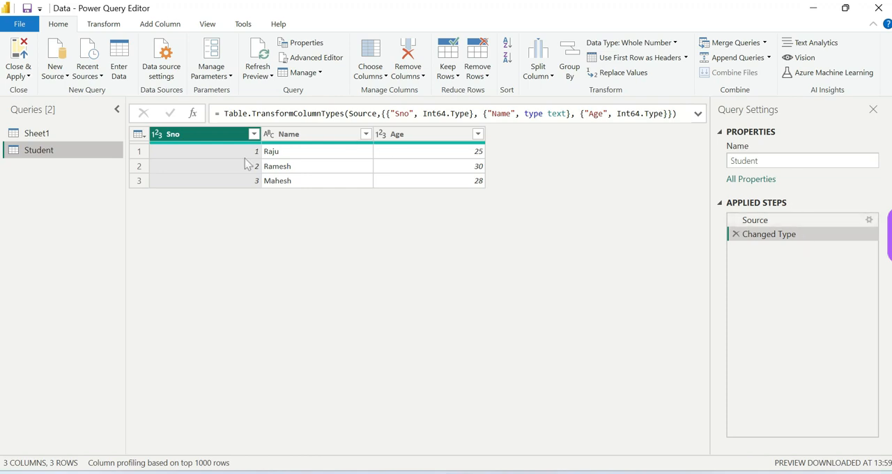
mouse_move(47, 155)
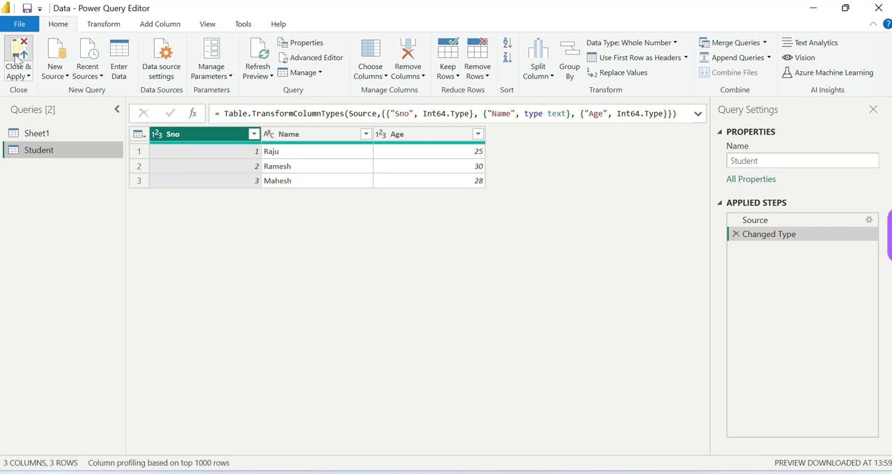
click(18, 63)
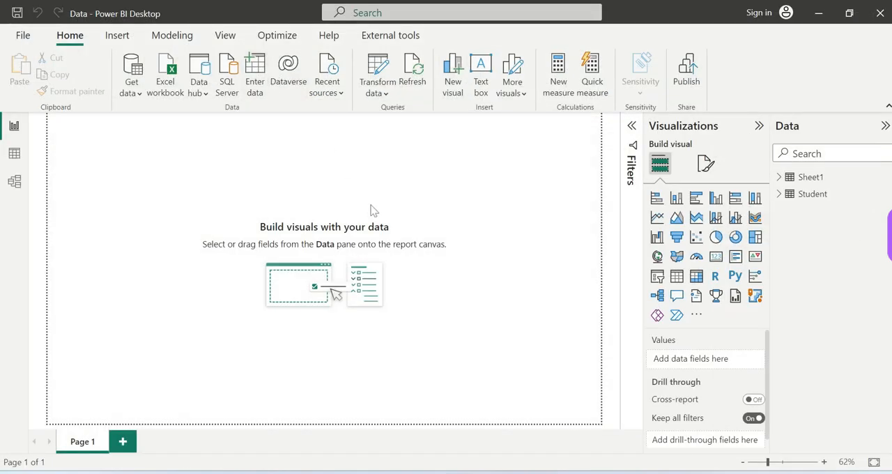